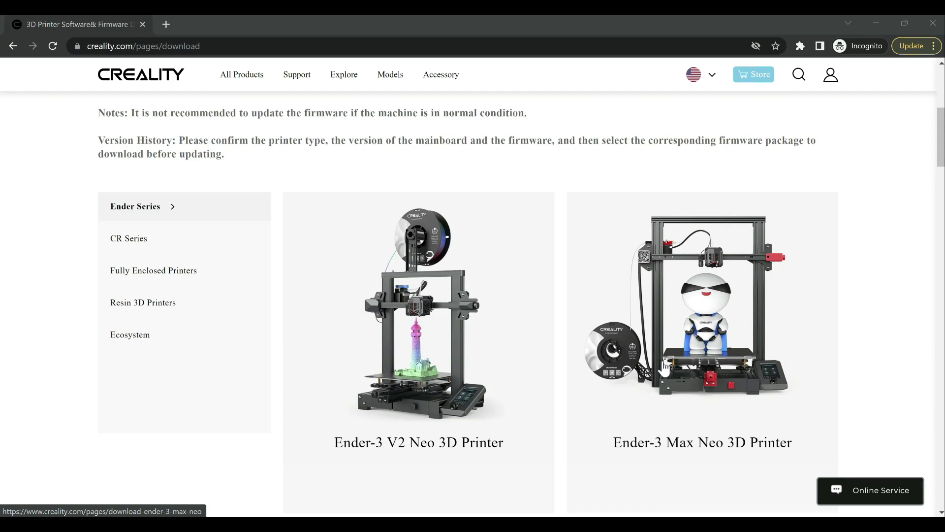
pyautogui.moveTo(620, 337)
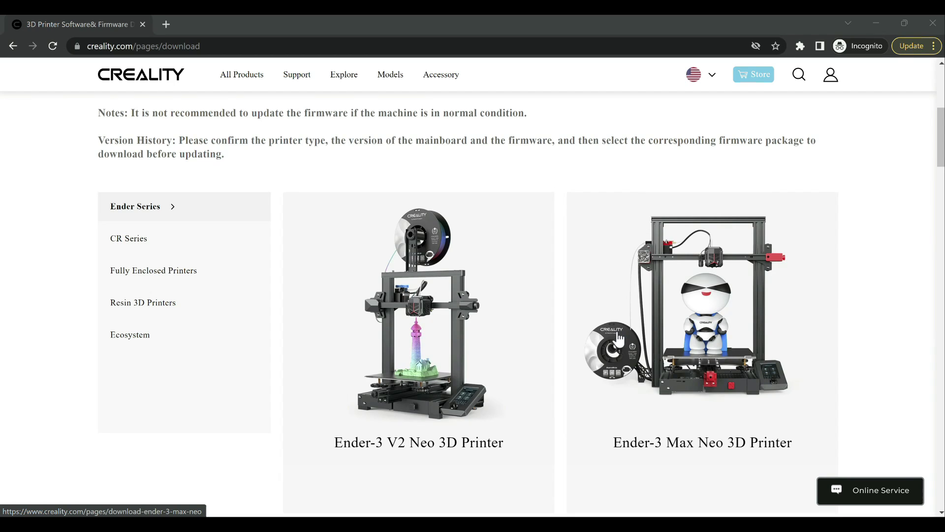
pyautogui.moveTo(570, 313)
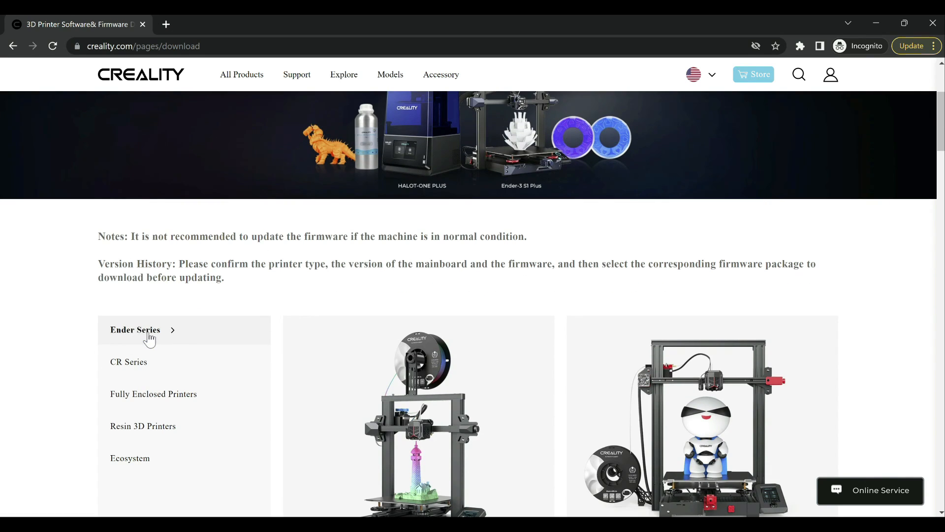
pyautogui.moveTo(545, 291)
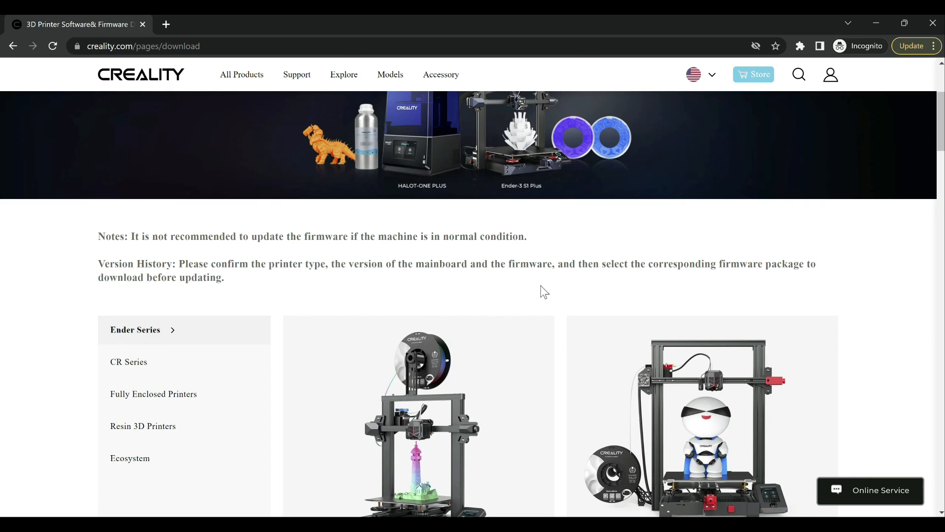
# - Open the Ender-3 V2 downloads page and download the Ender-3 Series Touchscreen firmware
pyautogui.scroll(-3)
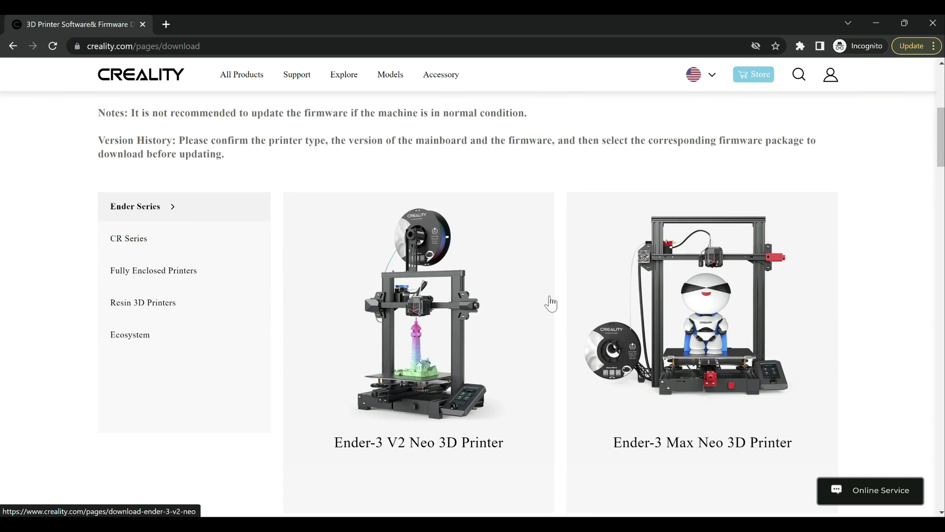
pyautogui.moveTo(654, 187)
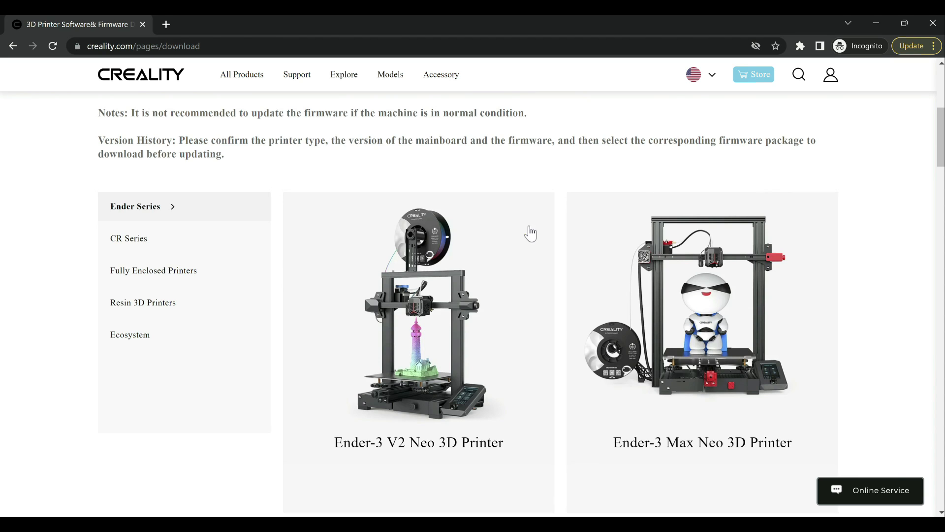
pyautogui.scroll(-3)
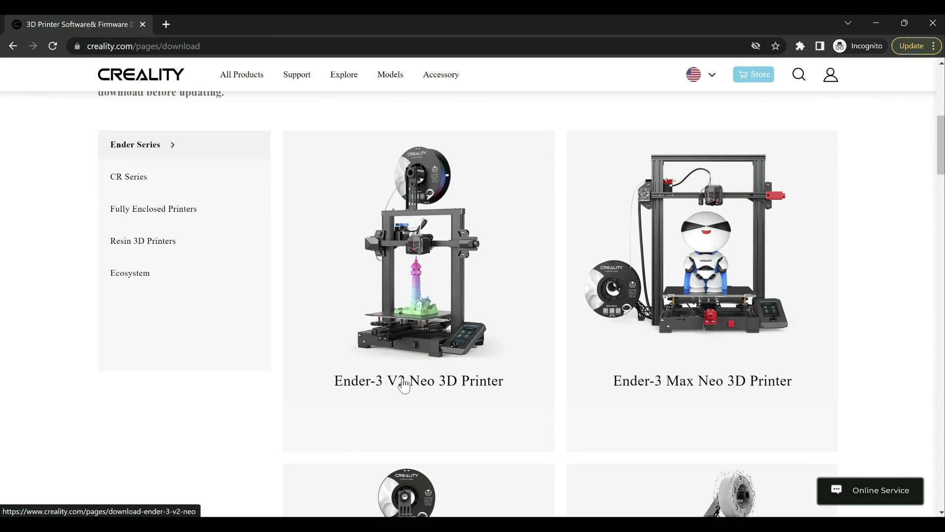
pyautogui.moveTo(443, 411)
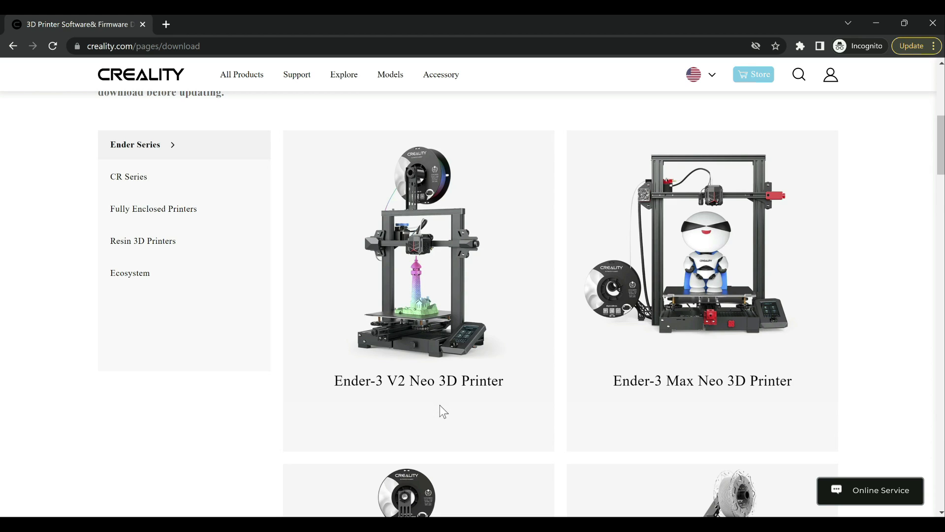
pyautogui.moveTo(440, 414)
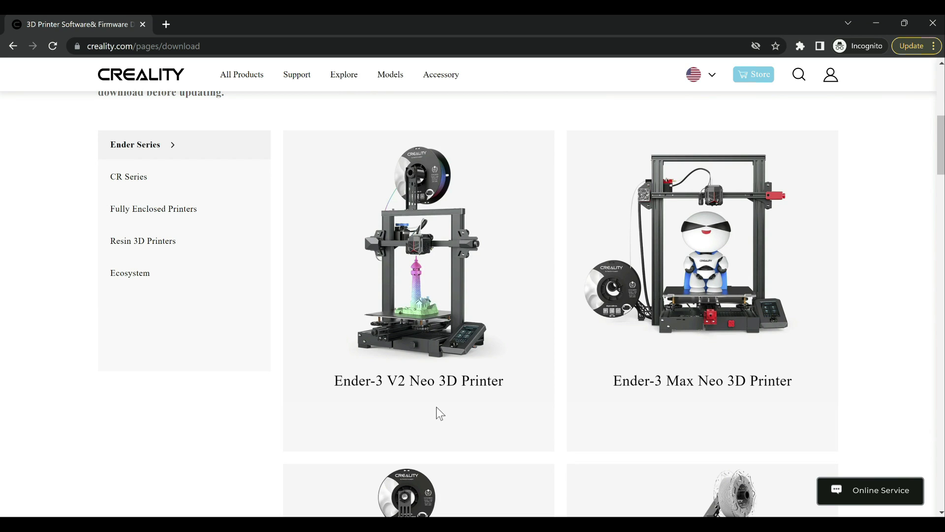
pyautogui.scroll(-3)
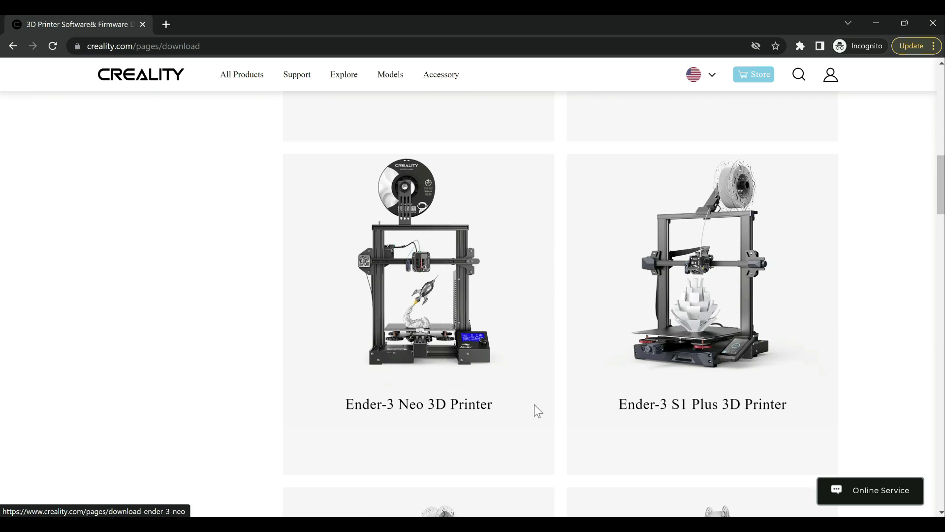
pyautogui.scroll(-3)
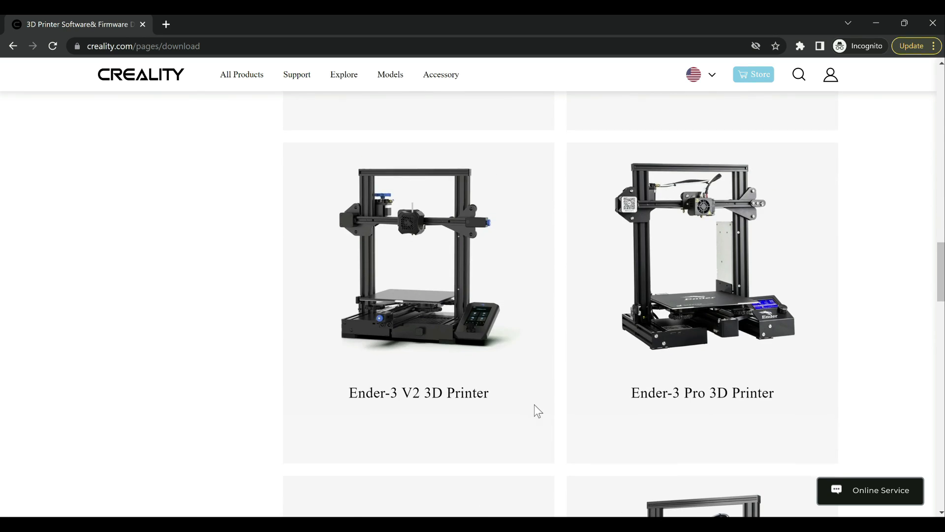
pyautogui.scroll(-3)
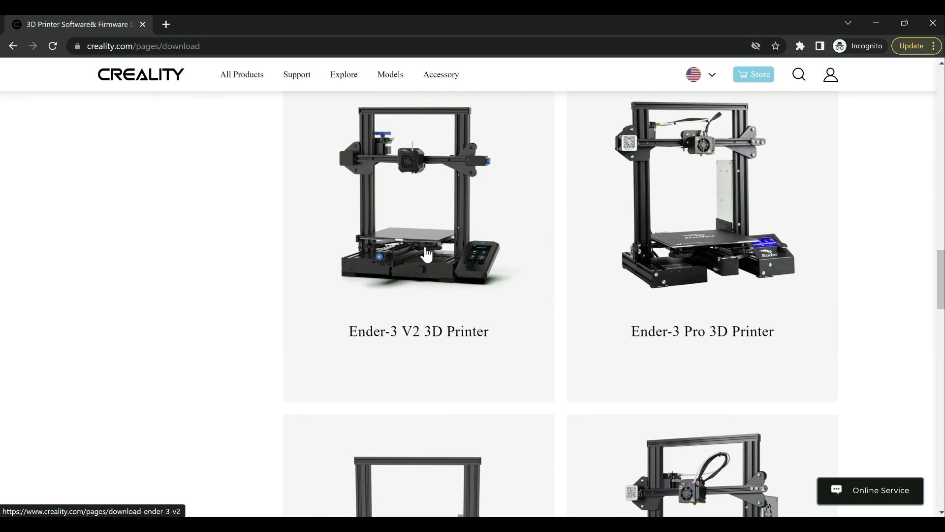
pyautogui.click(418, 193)
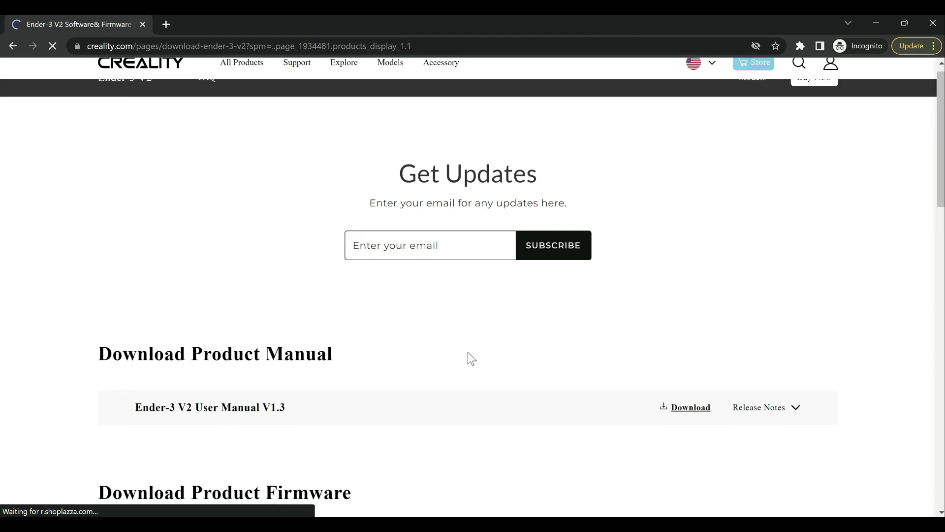
pyautogui.scroll(-3)
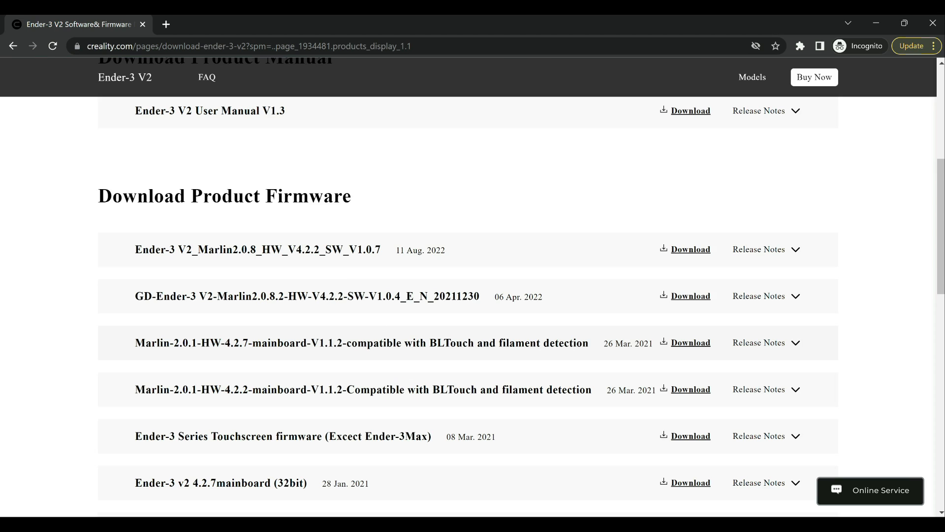
pyautogui.moveTo(741, 434)
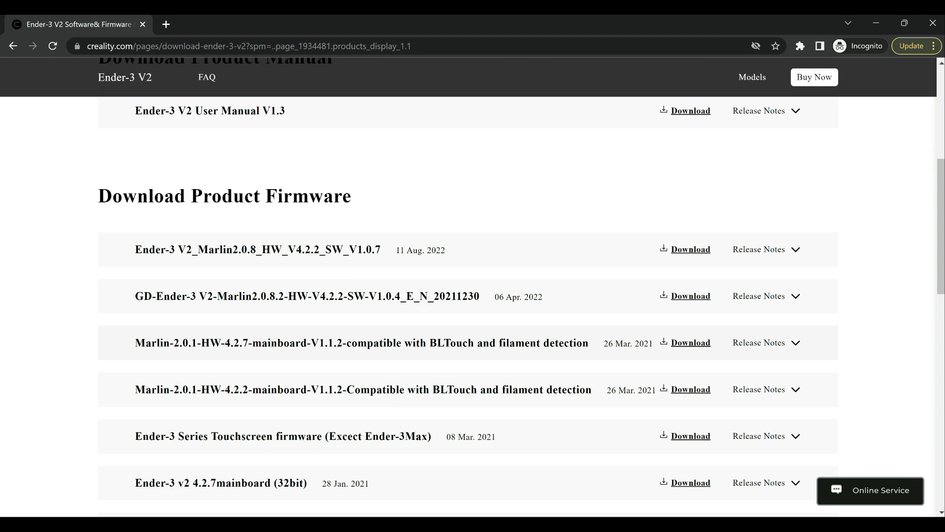
pyautogui.scroll(-3)
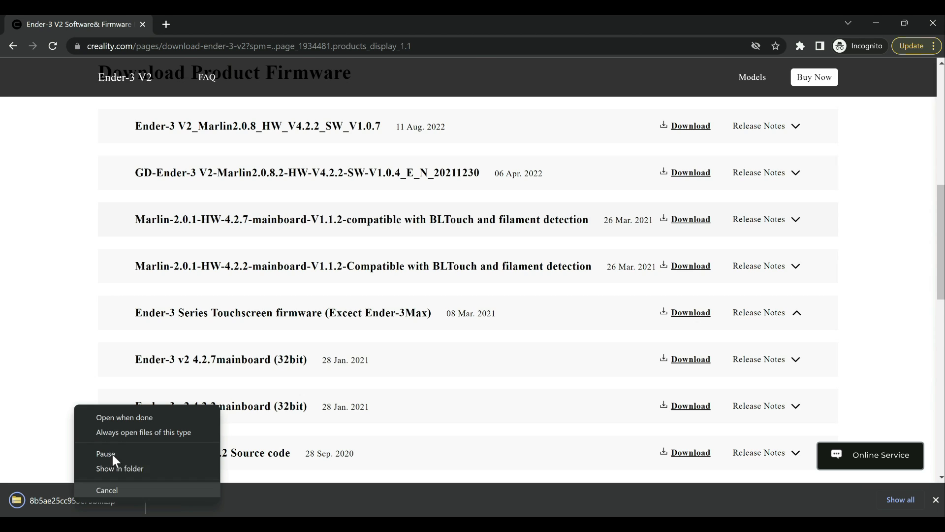
# - Open the downloaded touchscreen firmware folder and its 4.2.2_Mainboard subfolder
pyautogui.click(119, 468)
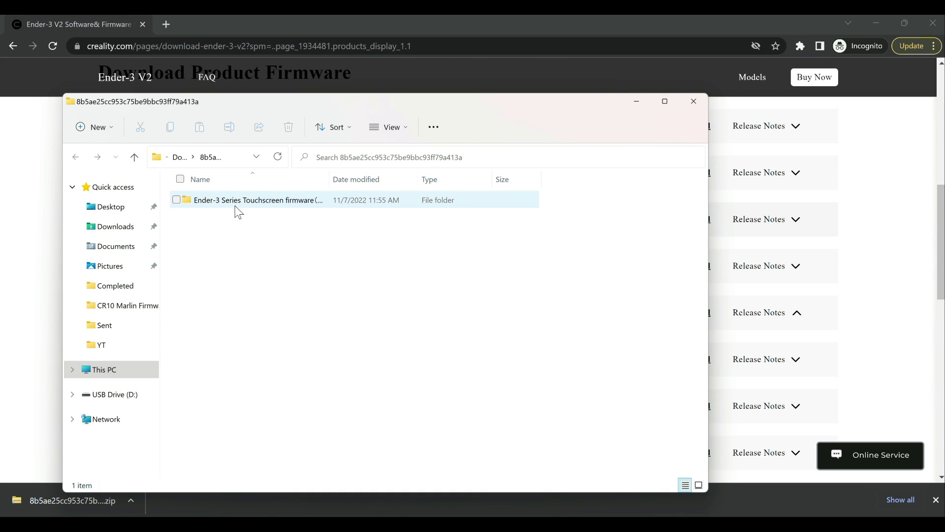
pyautogui.doubleClick(257, 199)
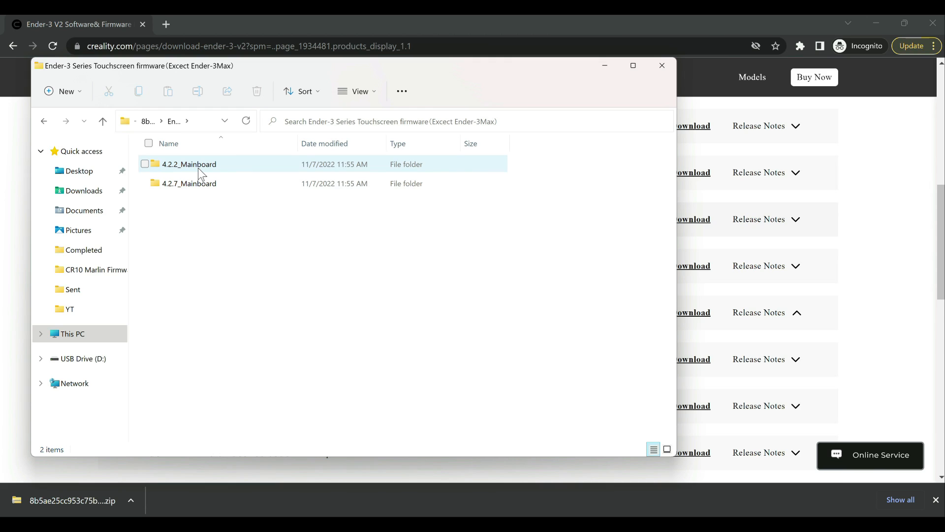
pyautogui.doubleClick(189, 164)
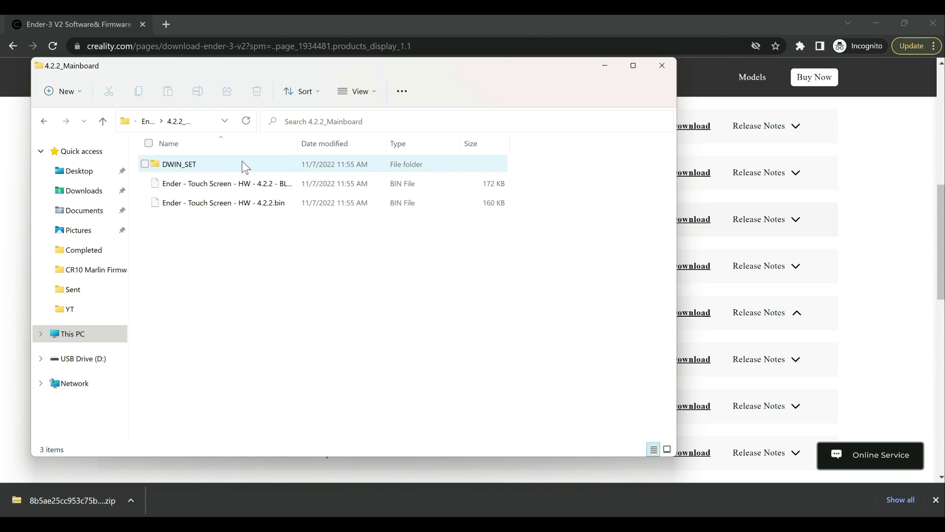
# - Widen the Name column and right-click the non-BLTouch 'Ender - Touch Screen - HW - 4.2.2.bin'
pyautogui.click(148, 144)
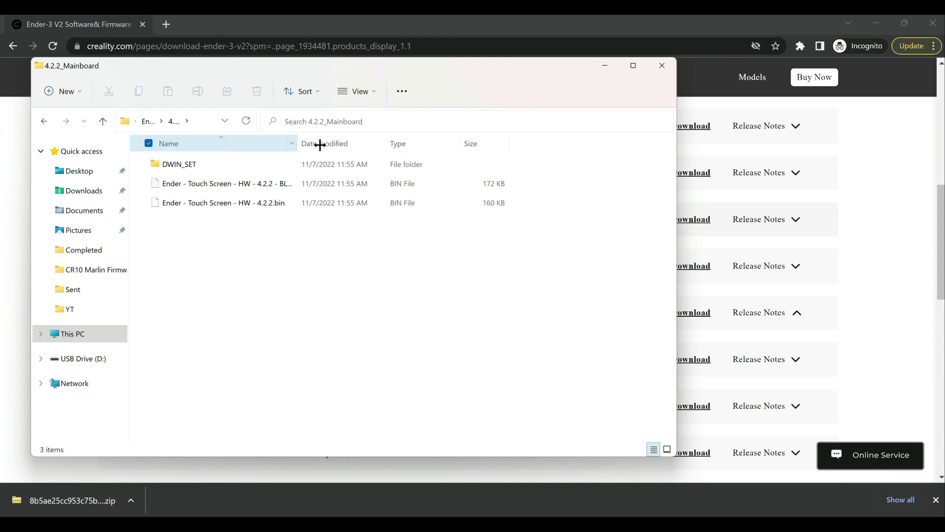
pyautogui.click(223, 202)
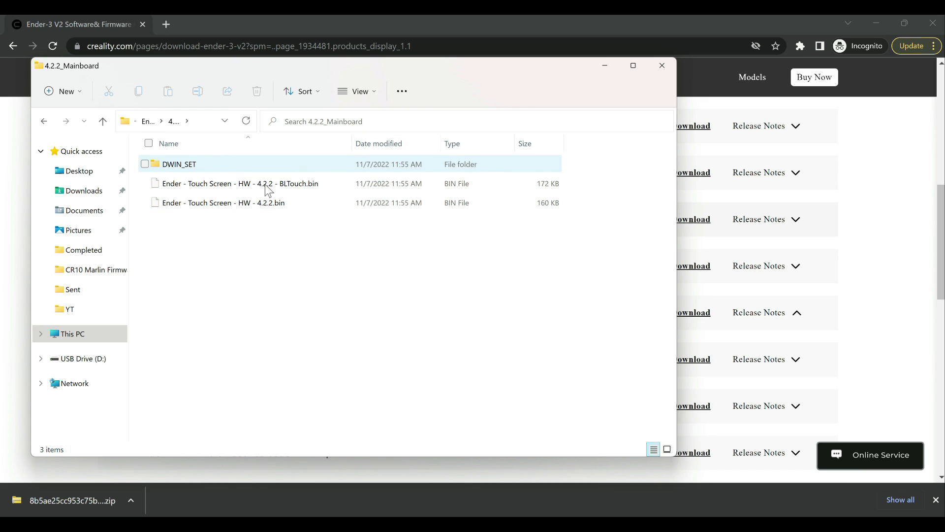
pyautogui.click(223, 202)
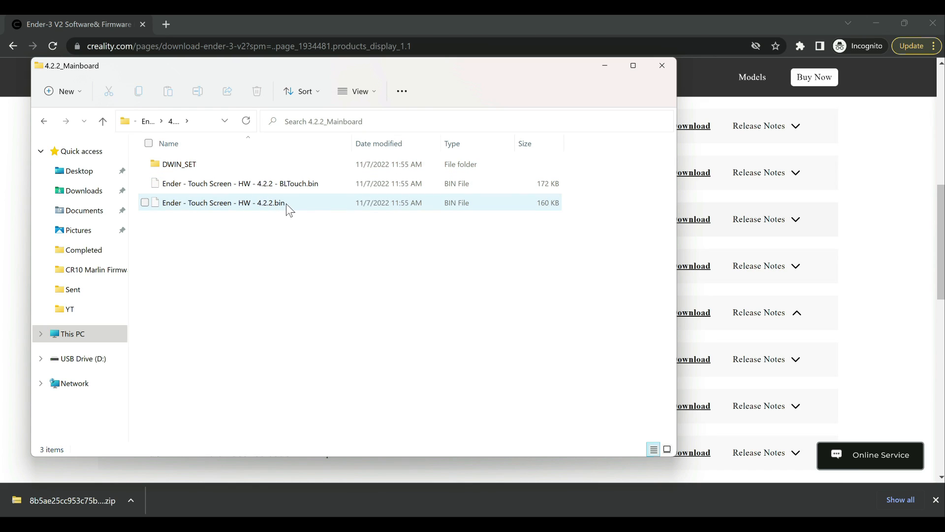
pyautogui.moveTo(288, 183)
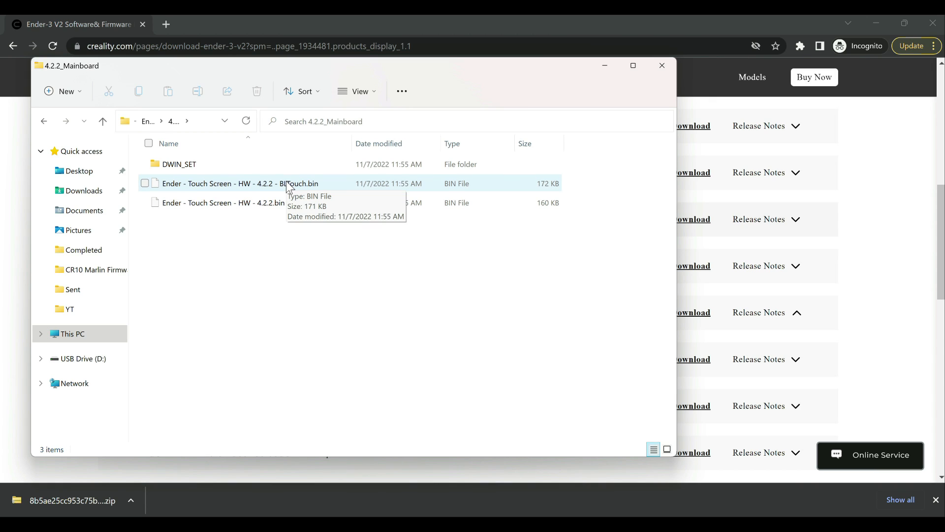
pyautogui.click(178, 163)
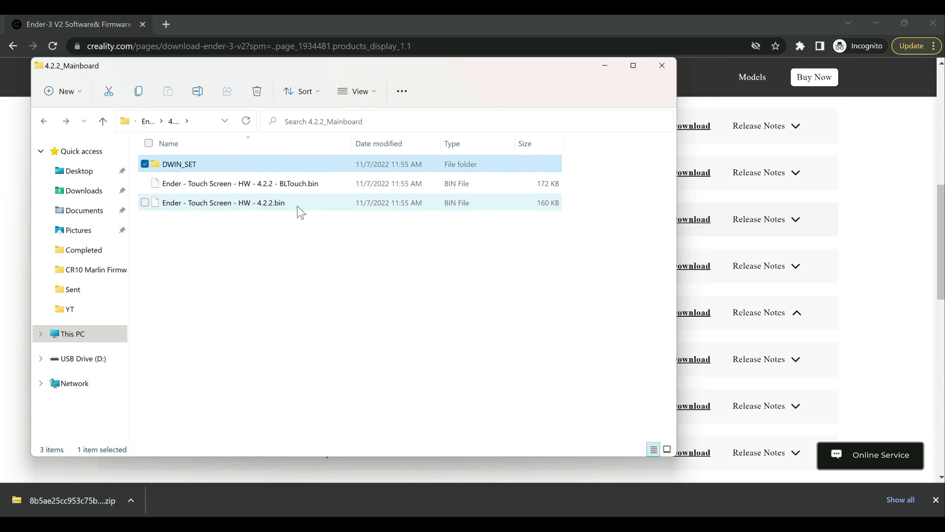
pyautogui.click(223, 202)
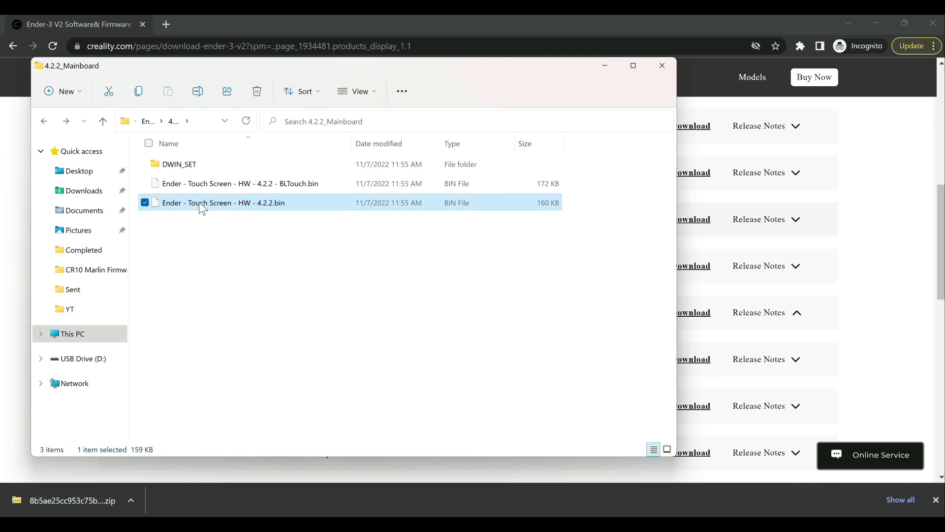
pyautogui.rightClick(222, 202)
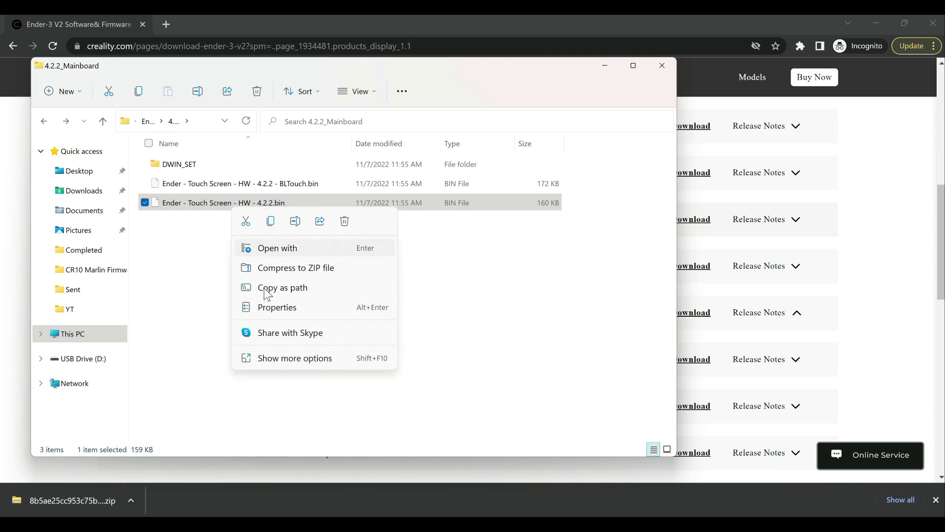
pyautogui.moveTo(295, 221)
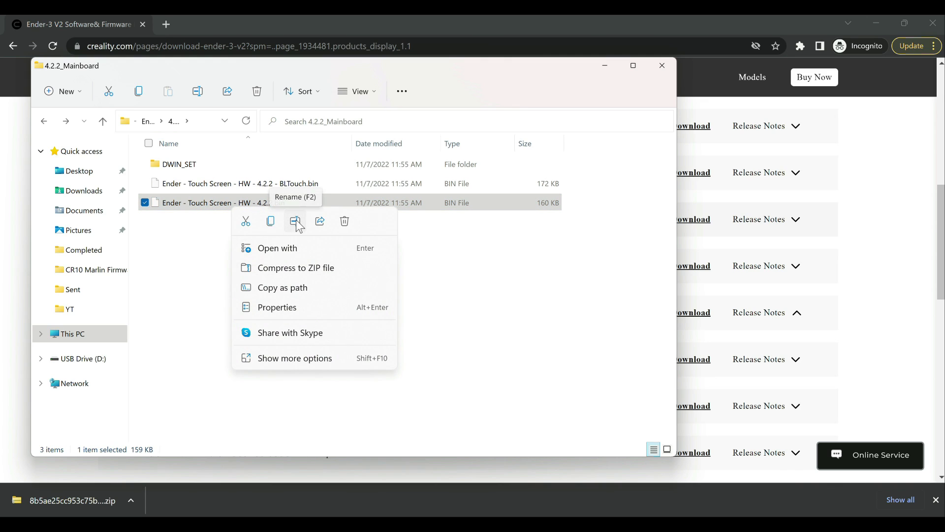